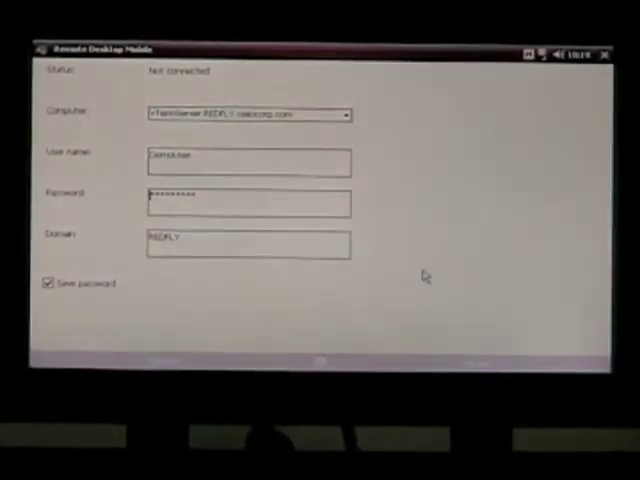
mouse_move(364, 256)
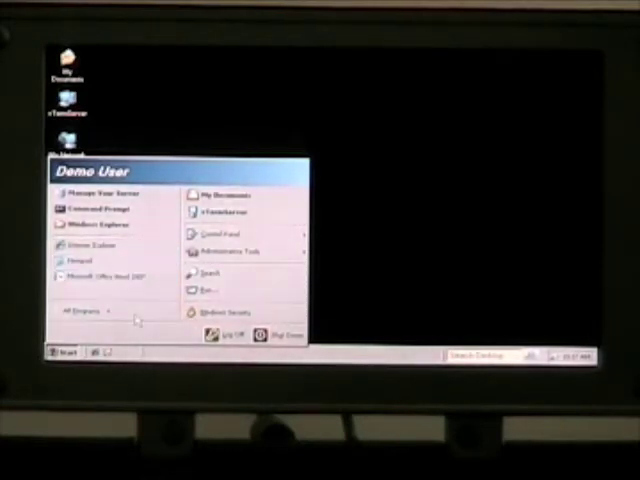
Launch Outlook on the remote desktop and view the Chicago meeting notes email in the Inbox.
left_click(84, 312)
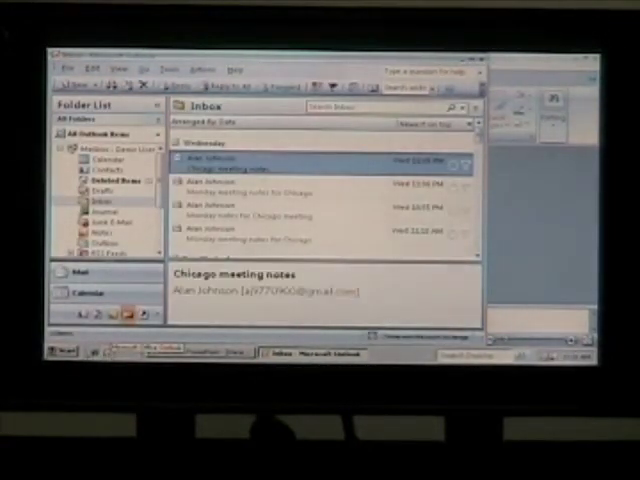
Browse to google.com in Internet Explorer, then start Windows shut-down with Disconnect selected.
left_click(62, 352)
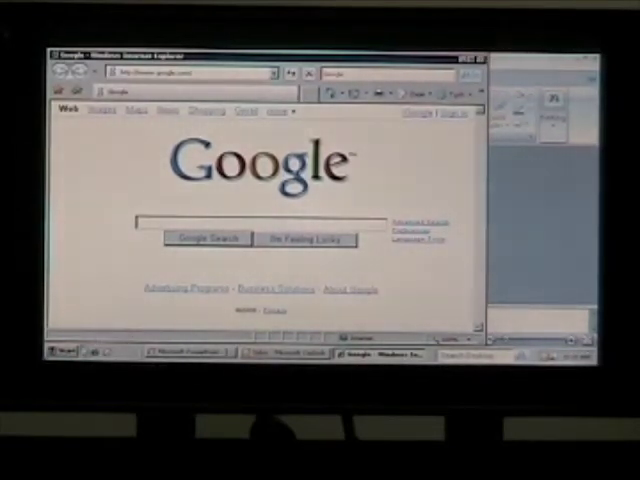
left_click(62, 352)
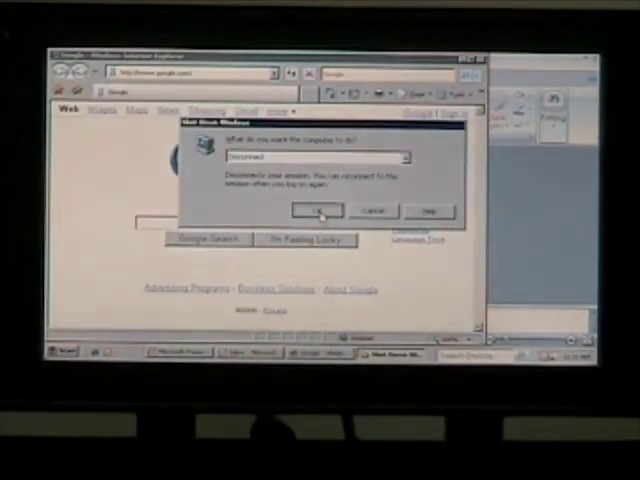
Confirm the disconnect and launch QuickBooks from the Citrix Web Interface applications list.
left_click(316, 210)
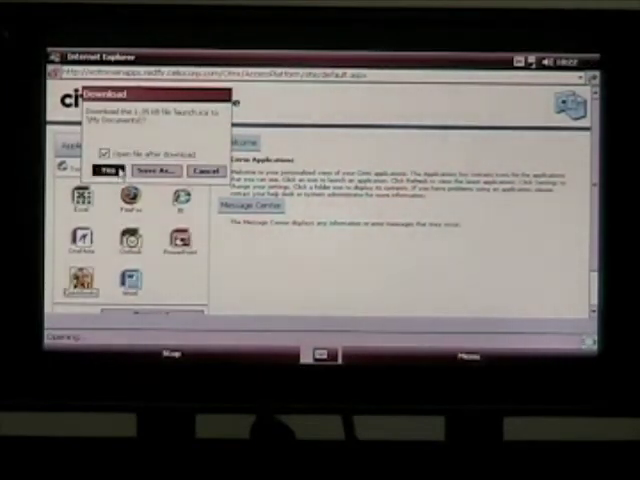
Accept the ICA file download so QuickBooks Simple Start launches to its registration reminder.
left_click(204, 172)
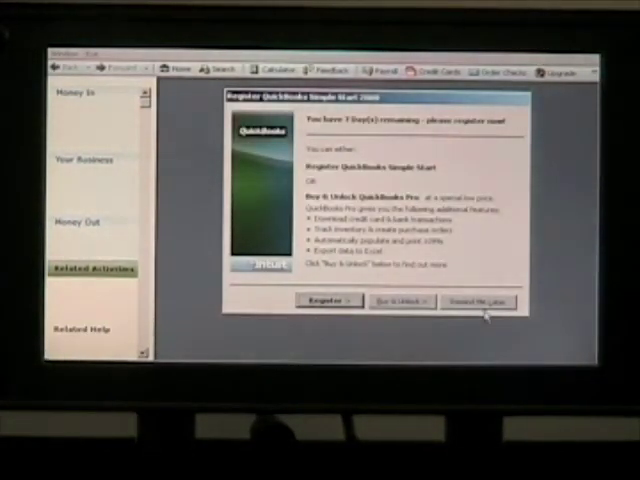
Choose Remind Me Later to reach the Money In, Your Business and Money Out home screen.
left_click(476, 300)
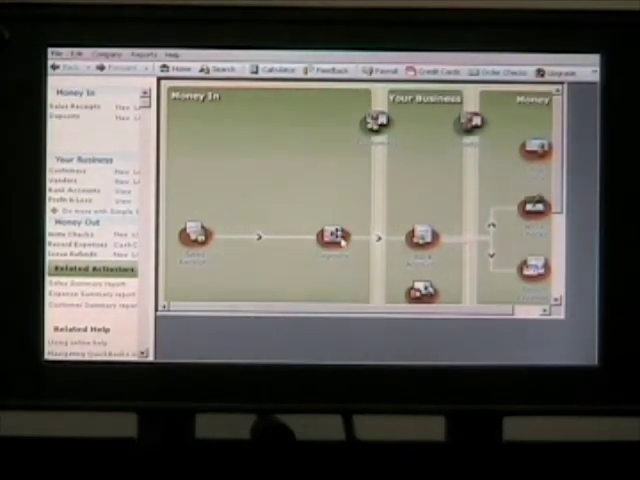
mouse_move(332, 236)
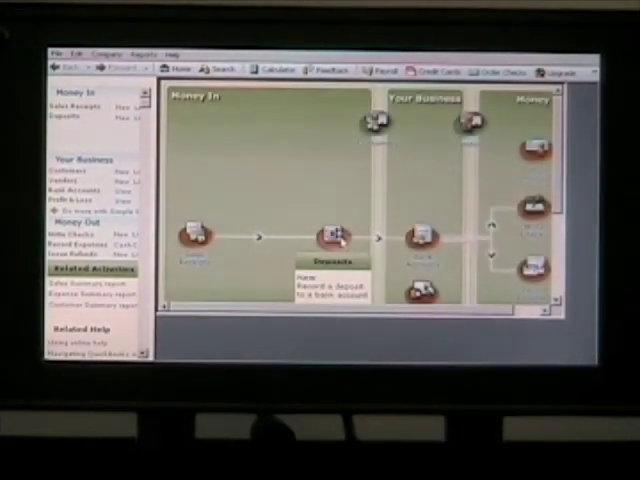